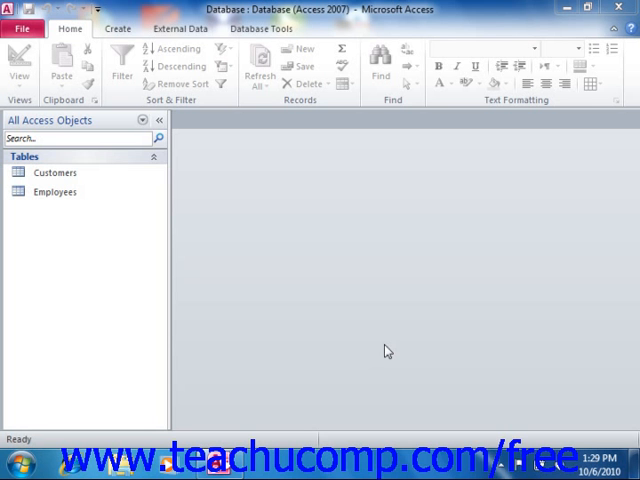
pyautogui.moveTo(199, 217)
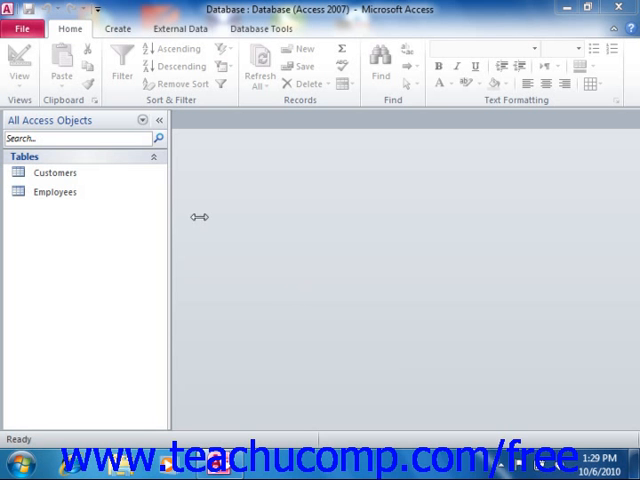
# Open the Customers table from the Navigation Pane in Datasheet View.
pyautogui.click(55, 172)
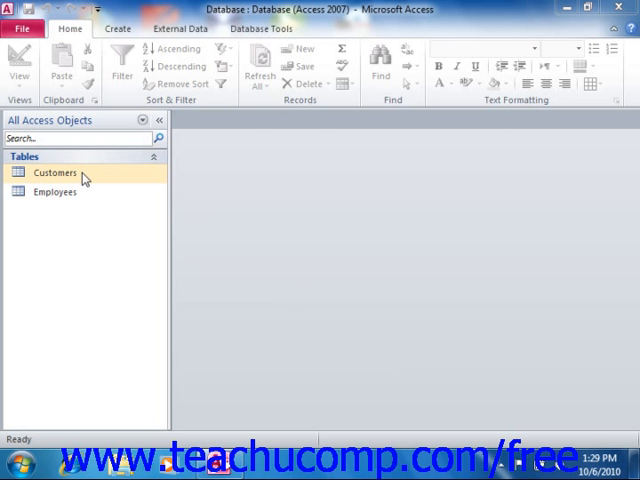
pyautogui.doubleClick(55, 172)
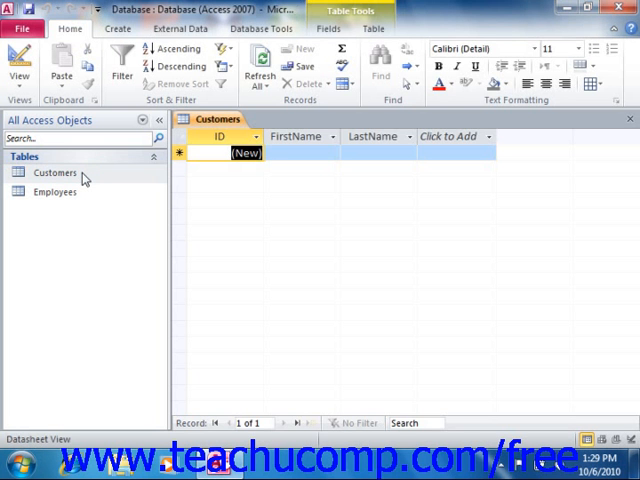
pyautogui.moveTo(282, 210)
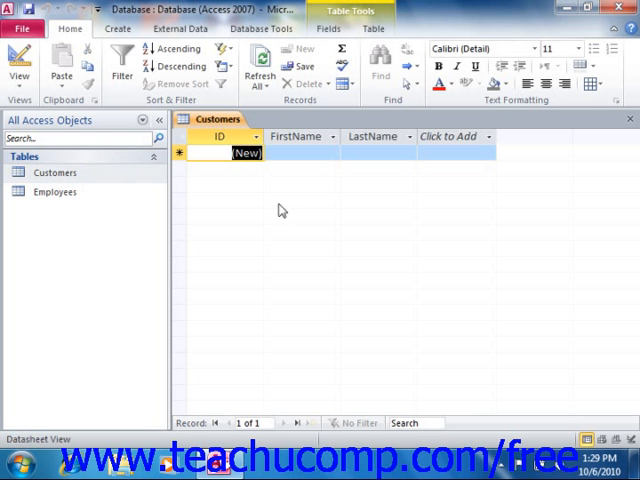
pyautogui.moveTo(280, 201)
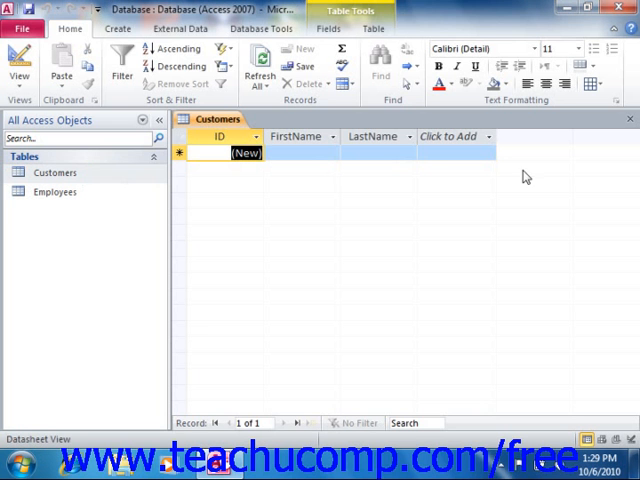
pyautogui.moveTo(489, 168)
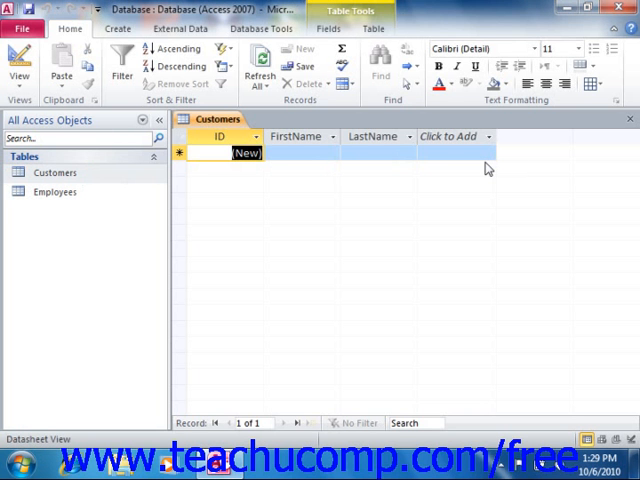